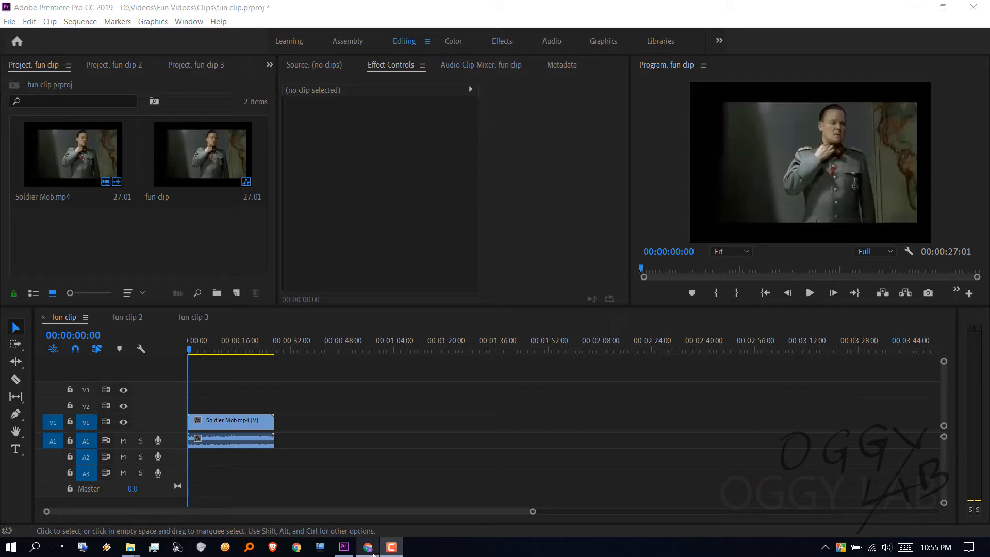
Bring up the meautosd v1.4.4.0 release page and scroll to its downloadable Assets list.
left_click(368, 547)
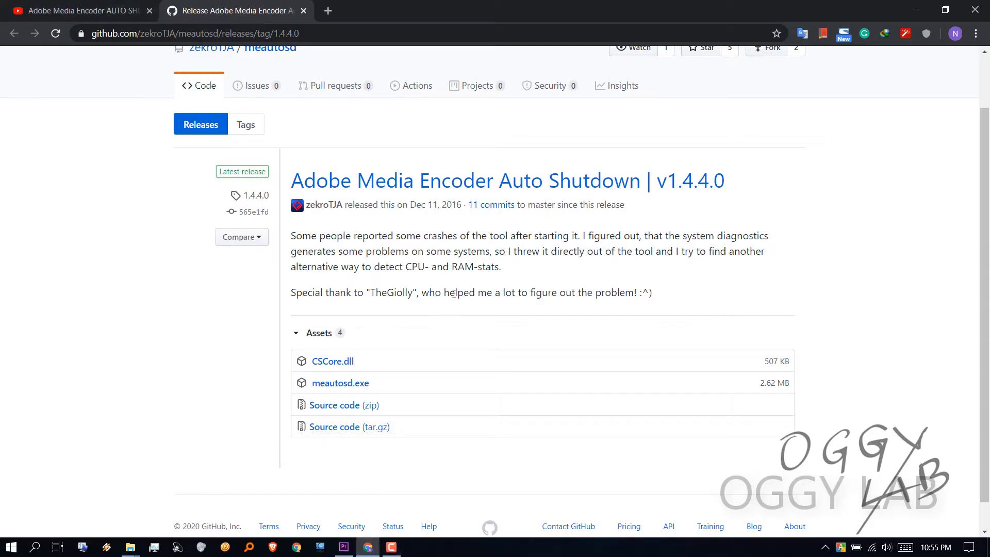
mouse_move(353, 241)
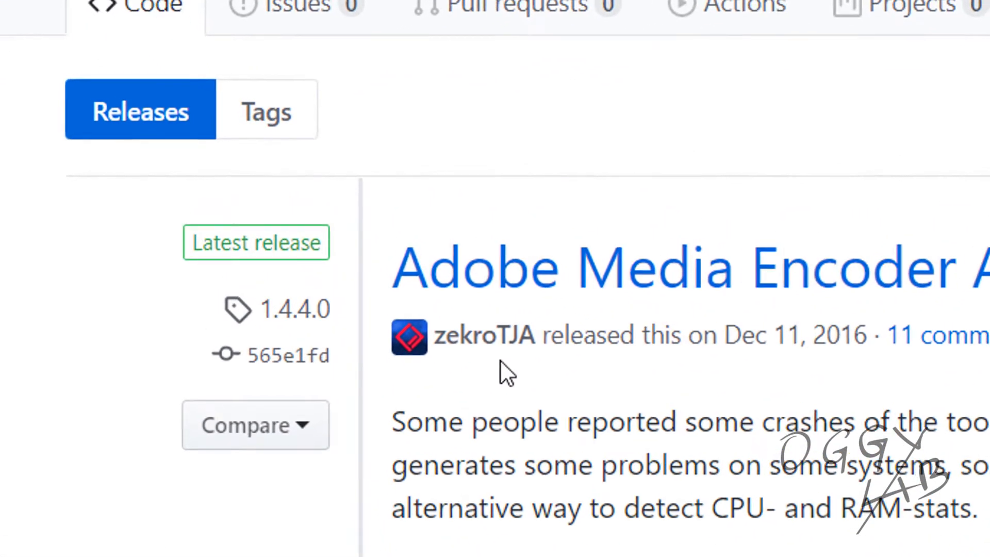
mouse_move(620, 402)
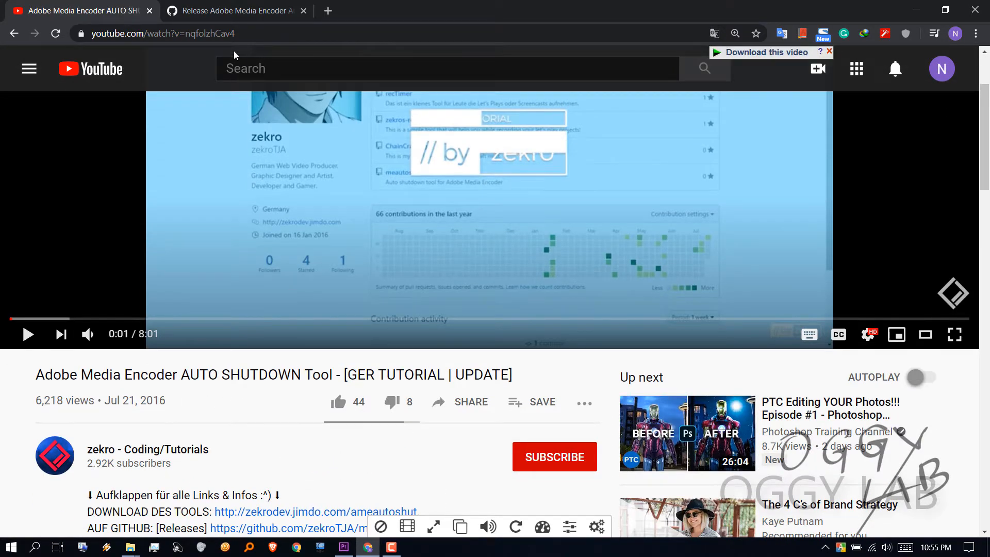
left_click(239, 11)
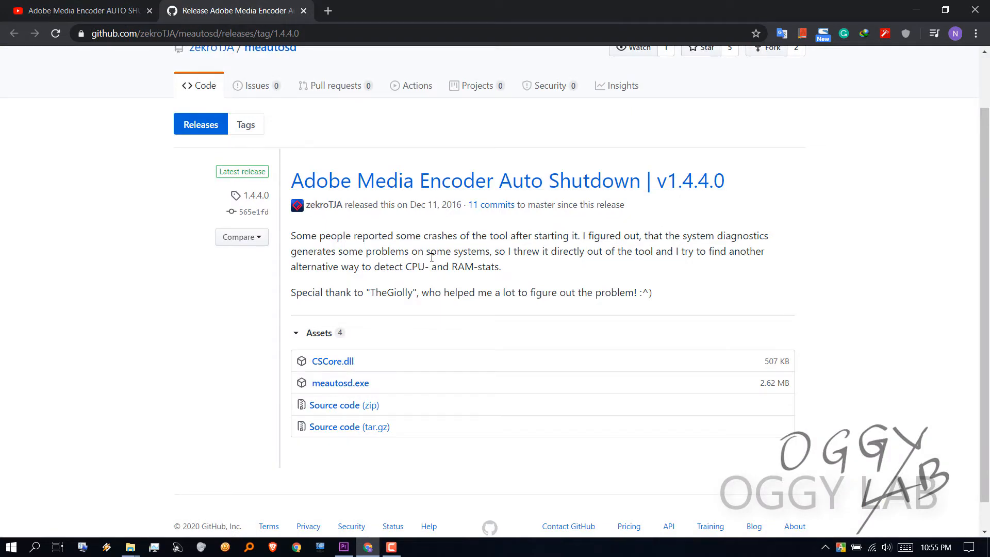
mouse_move(438, 252)
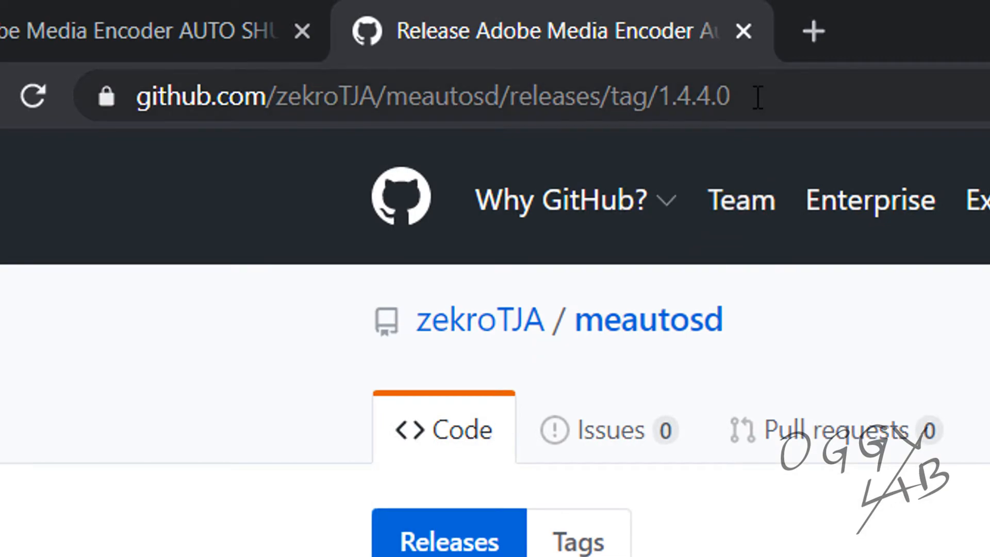
mouse_move(792, 134)
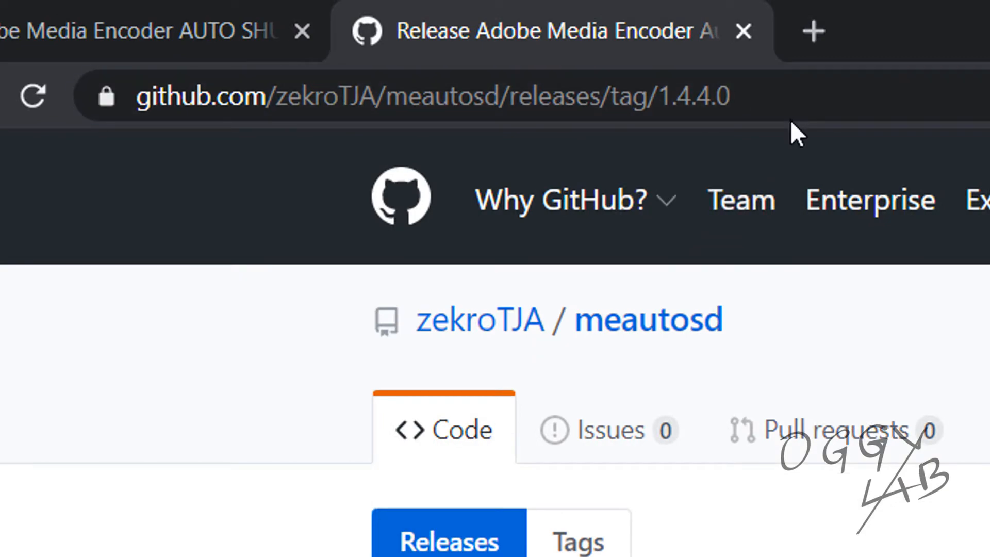
scroll("down", 3)
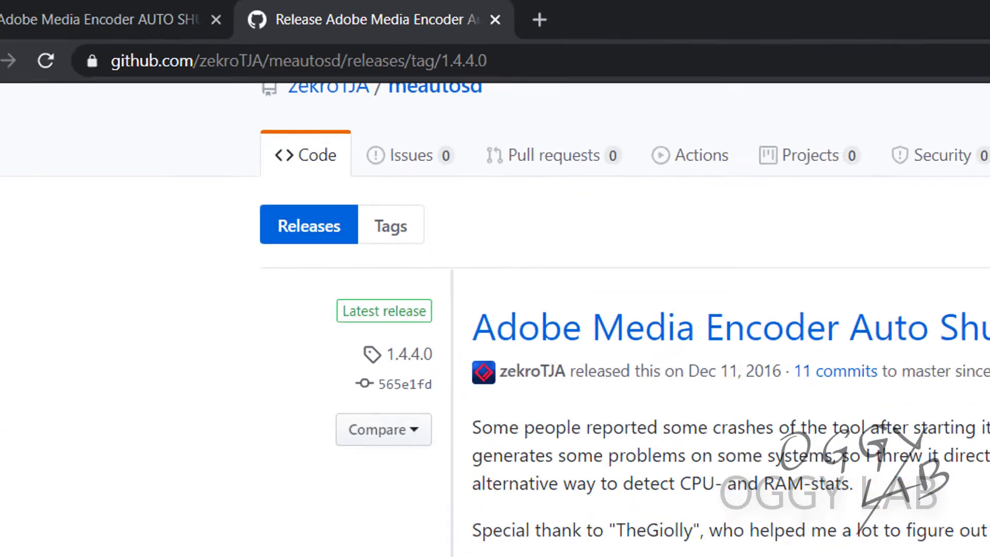
scroll("down", 3)
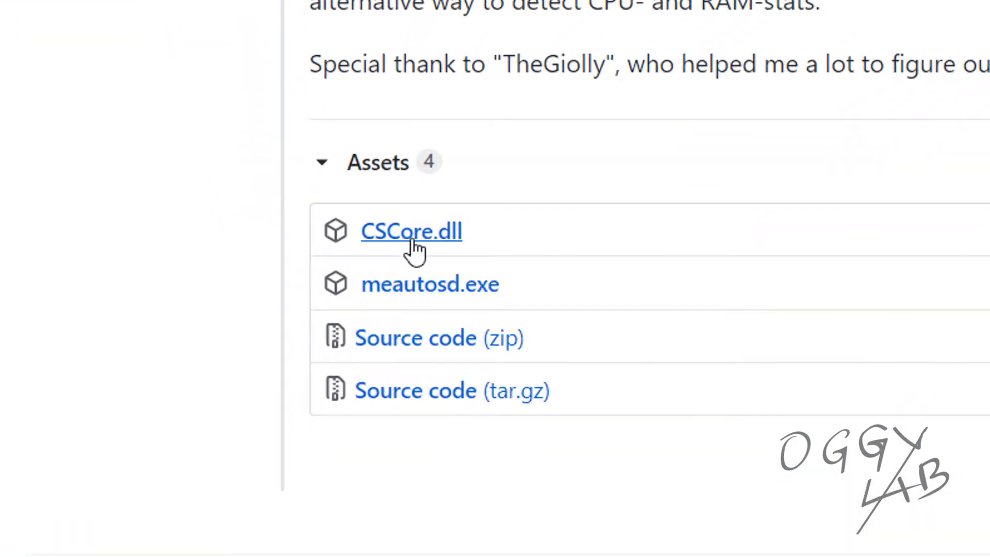
mouse_move(410, 316)
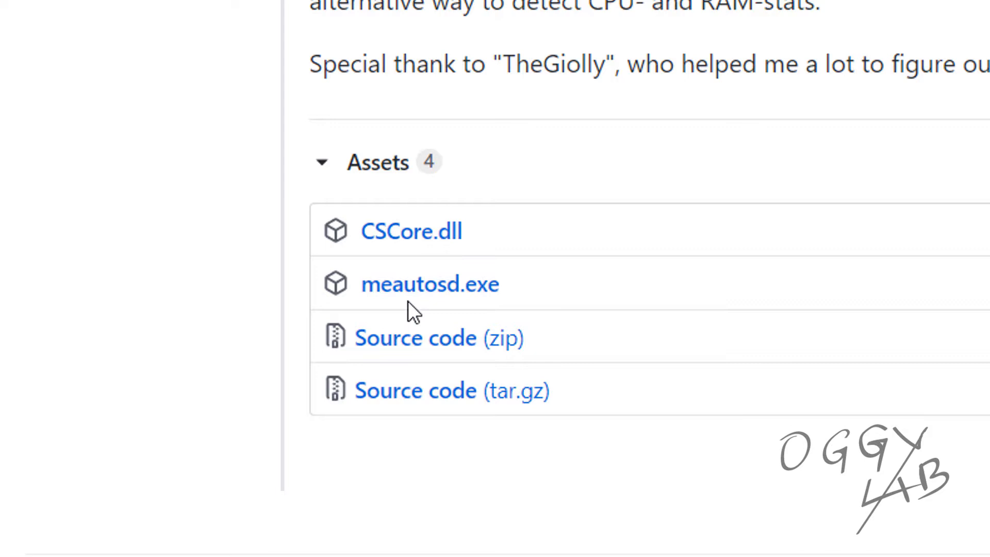
mouse_move(464, 315)
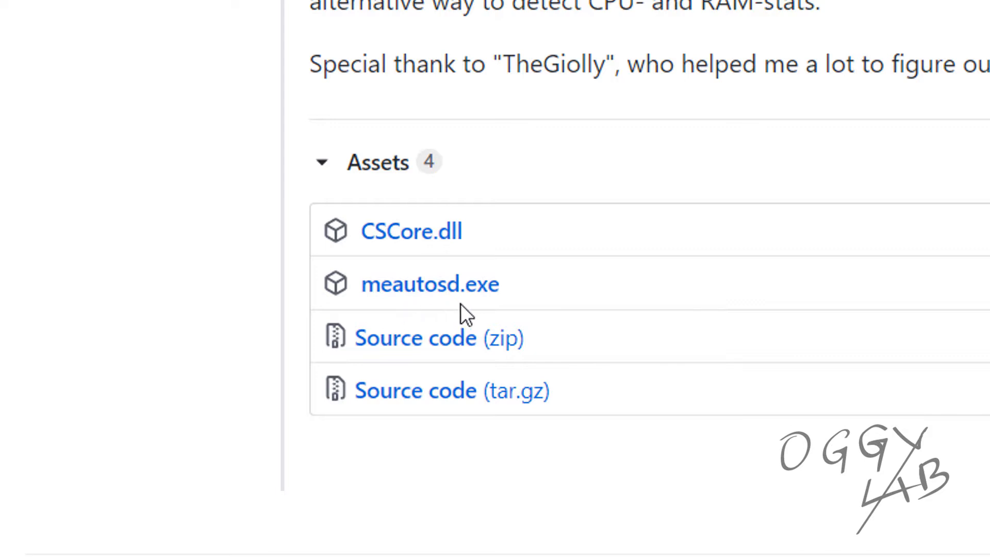
mouse_move(463, 325)
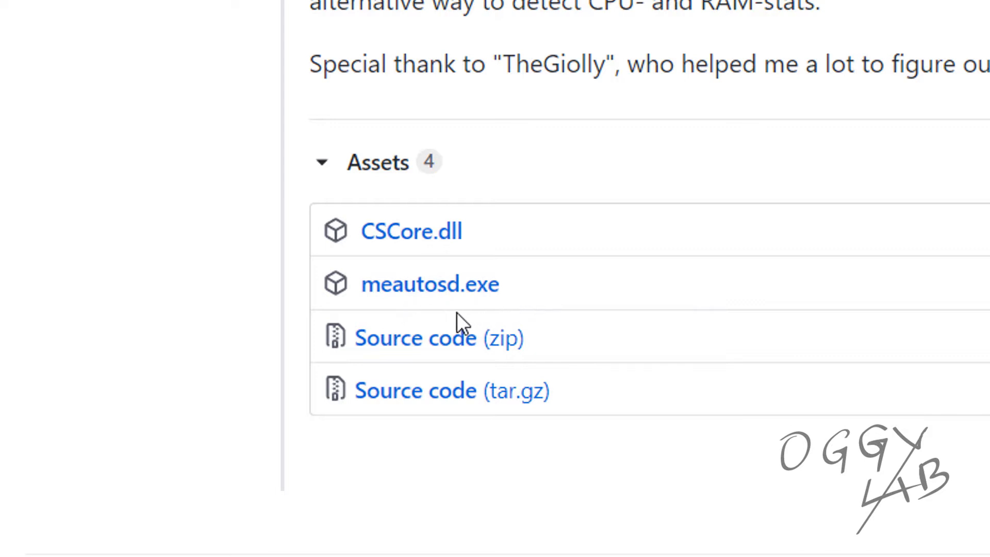
mouse_move(370, 314)
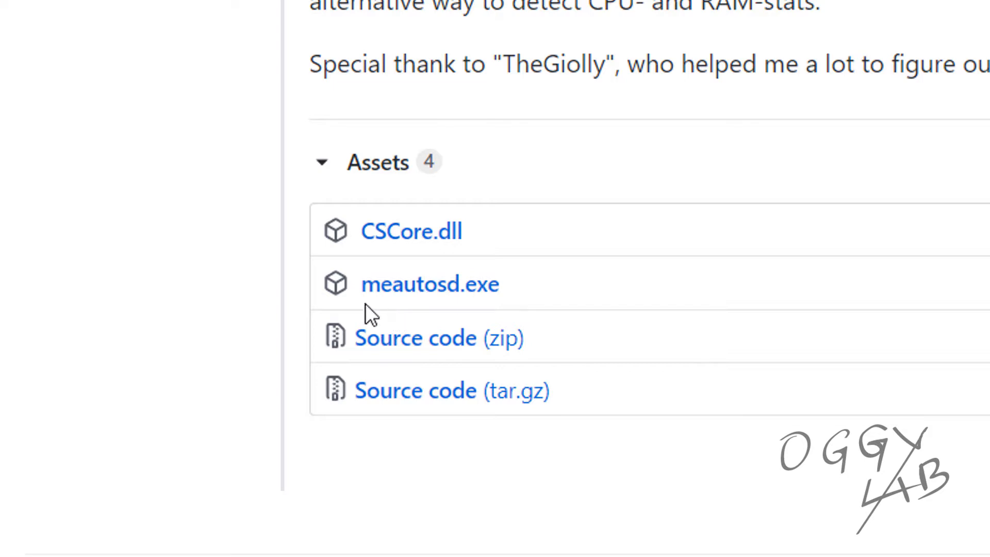
mouse_move(606, 328)
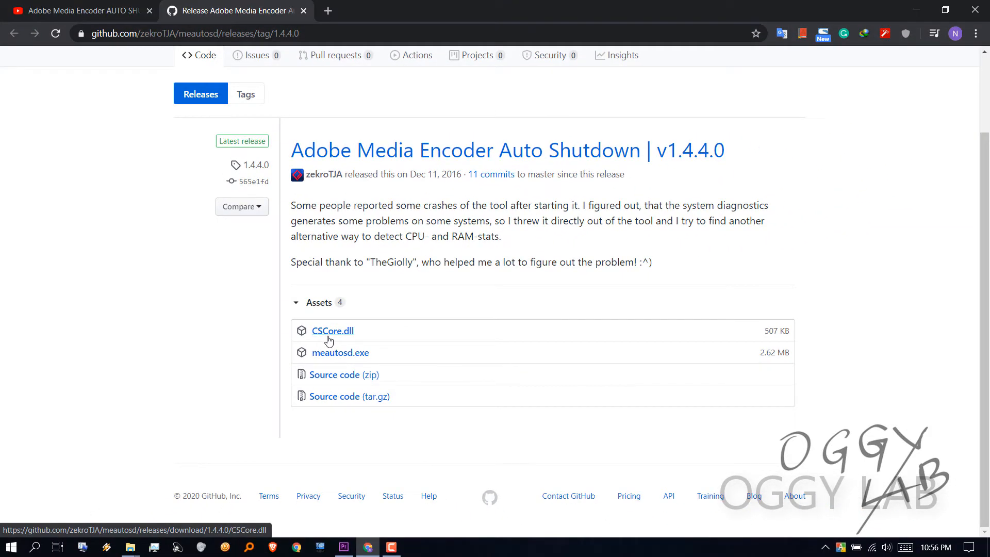
Download CSCore.dll, then meautosd.exe via the download manager's Start Download.
left_click(332, 330)
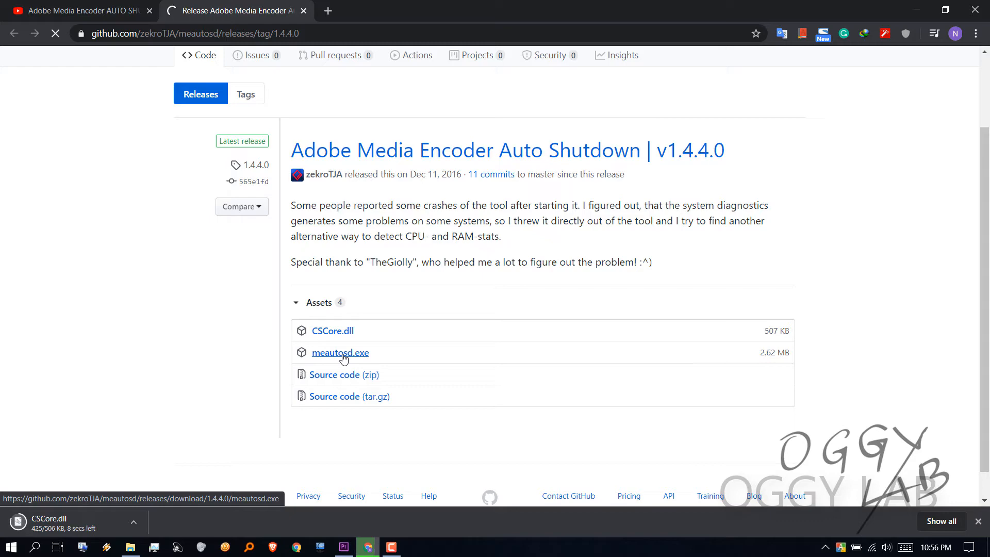
left_click(340, 353)
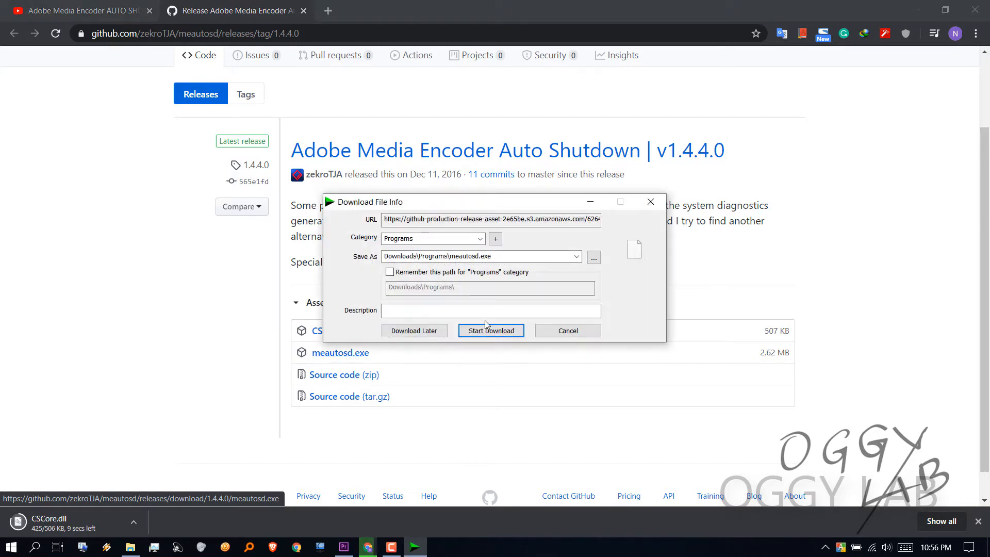
left_click(491, 330)
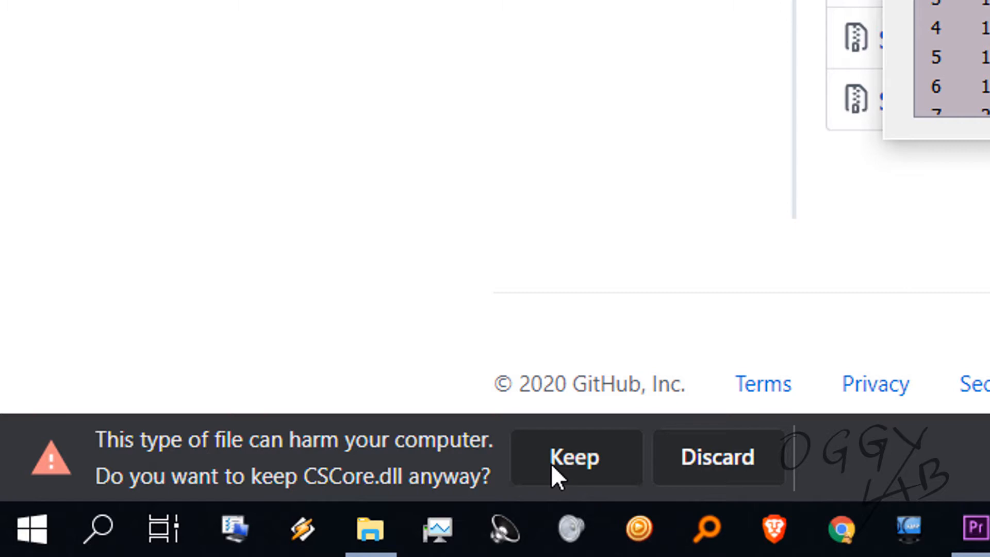
Keep the flagged CSCore.dll download and cut it from Downloads to move beside meautosd.exe.
left_click(576, 458)
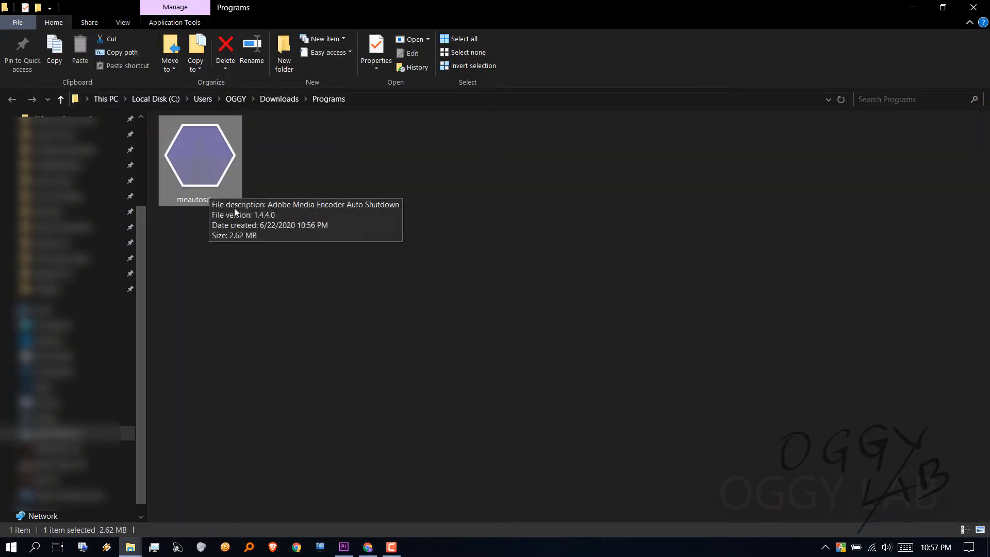
mouse_move(194, 216)
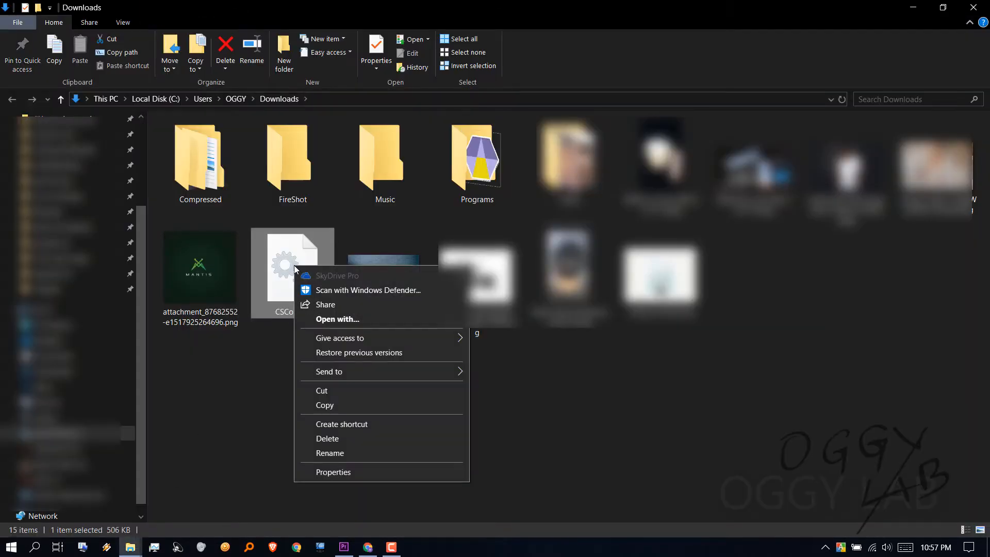
left_click(435, 178)
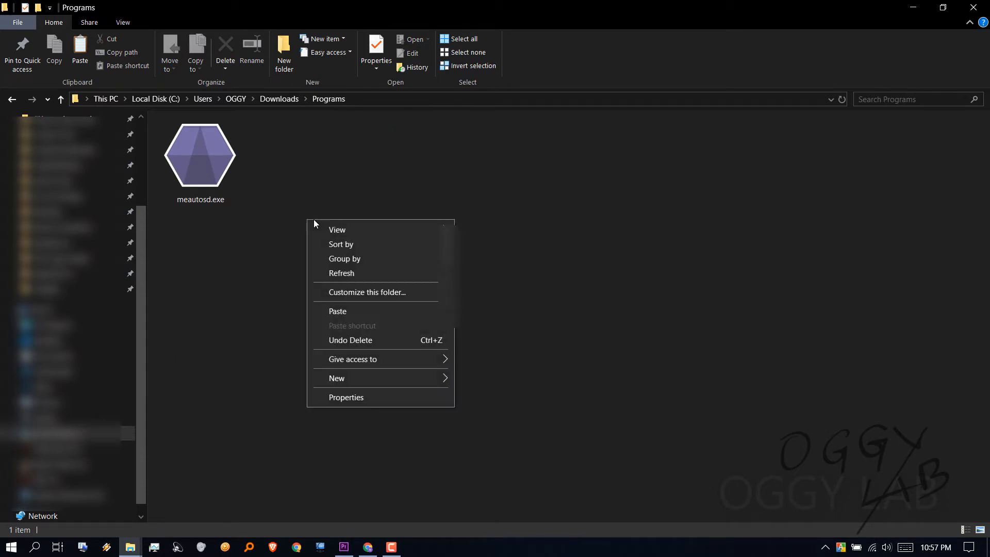
Paste CSCore.dll into the Programs folder, then bring up Export Media for the fun clip sequence.
left_click(339, 311)
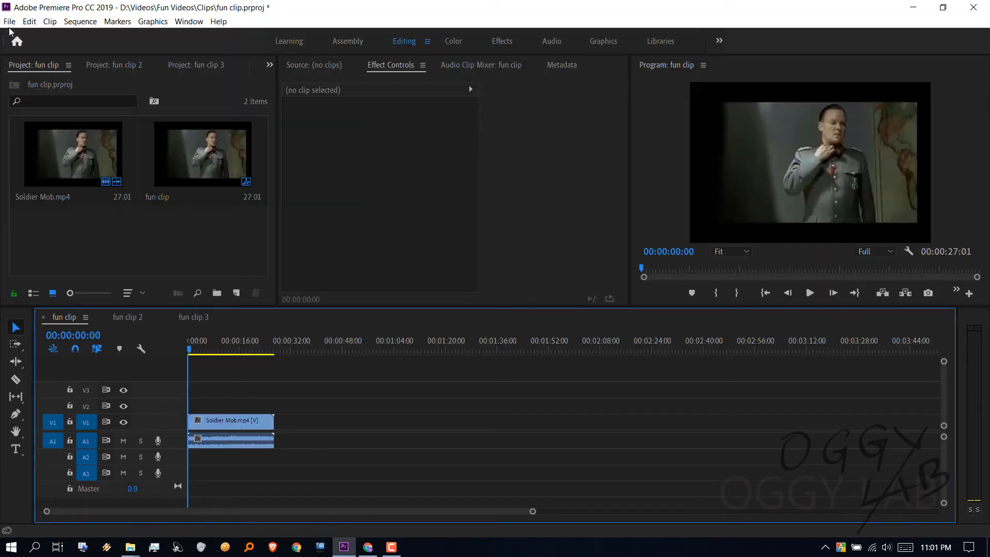
left_click(10, 22)
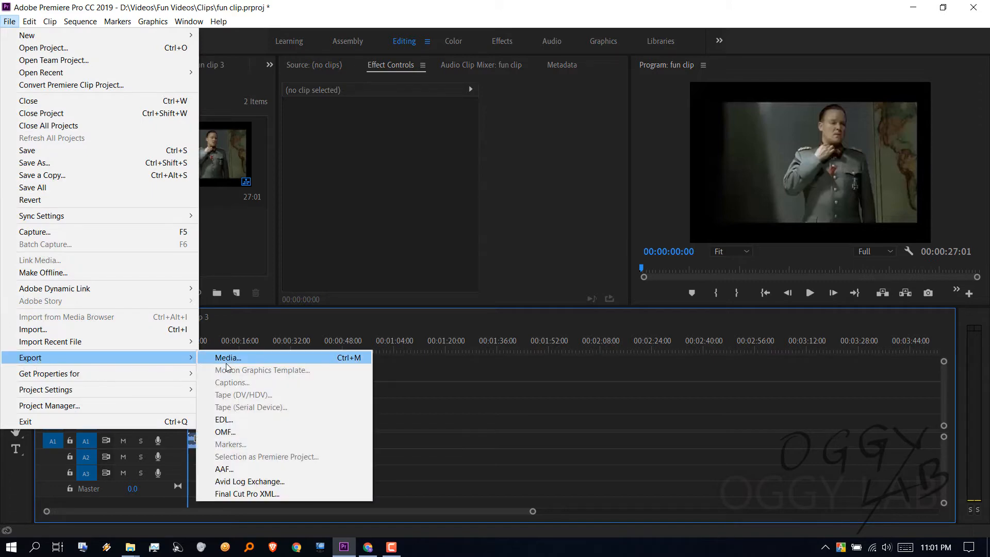
left_click(227, 358)
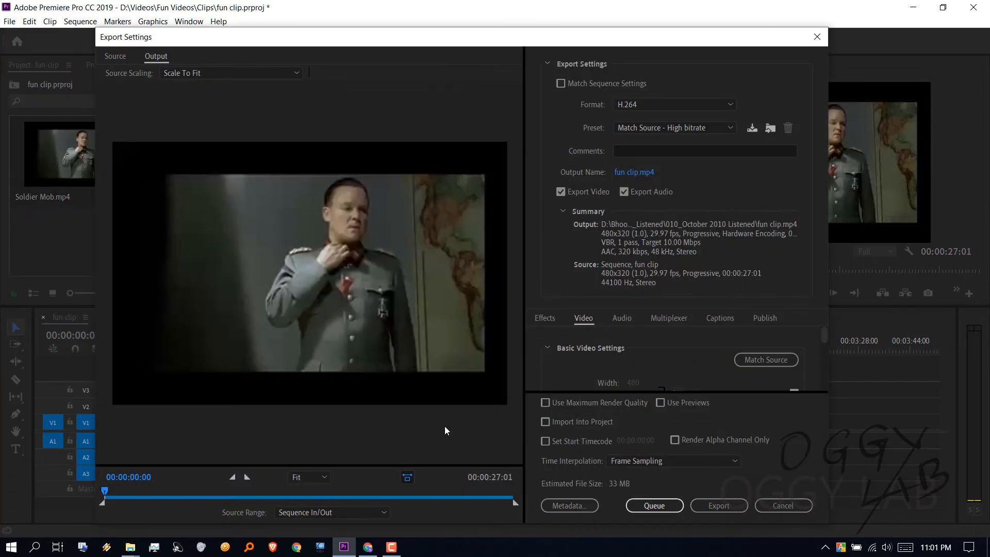
mouse_move(734, 512)
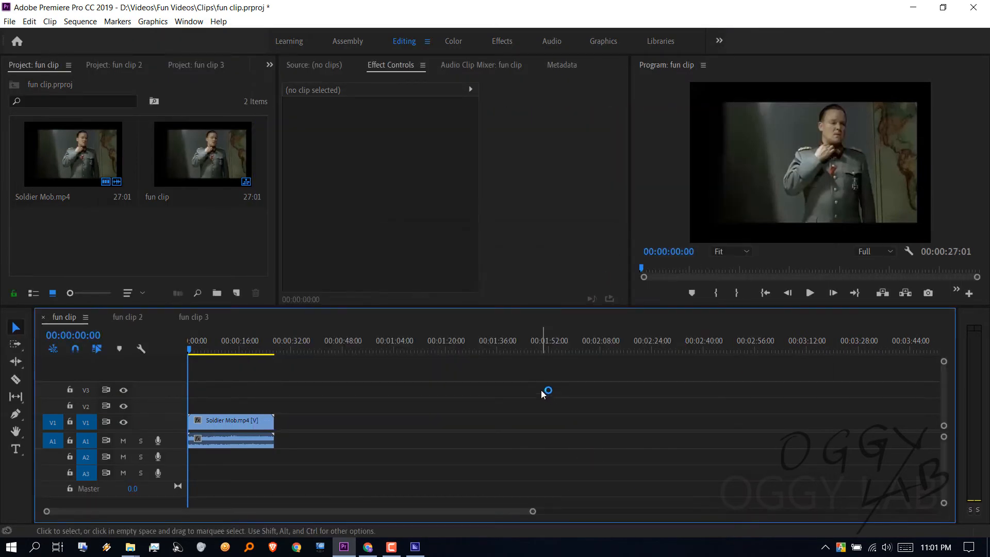
Verify fun clip waits as a ready H.264 job in Media Encoder, then return to fun clip 2 in Premiere.
left_click(415, 546)
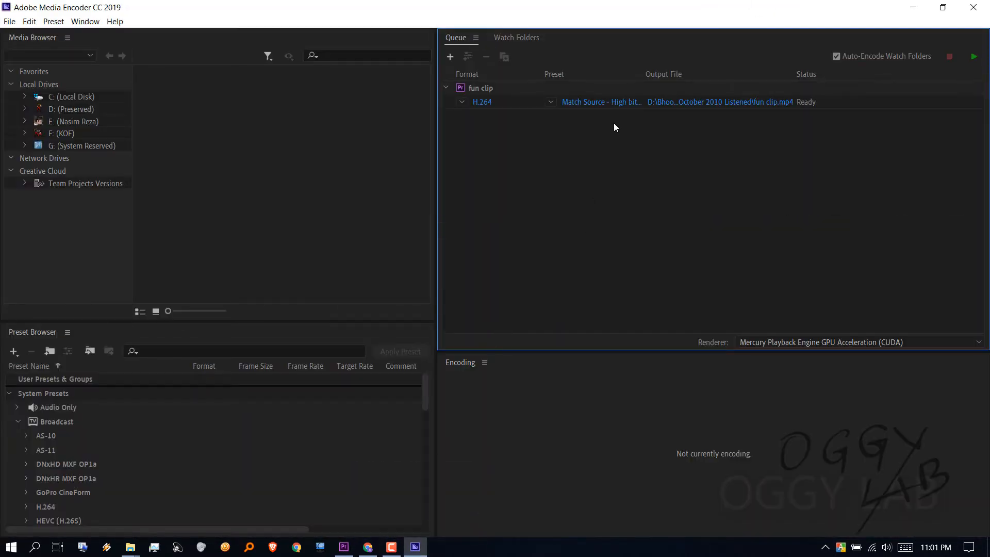
mouse_move(649, 105)
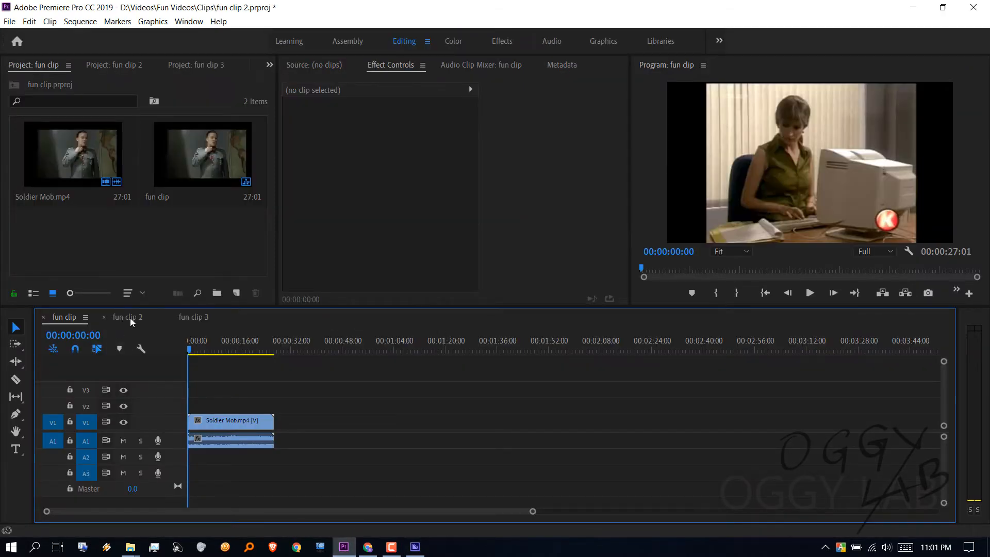
left_click(9, 21)
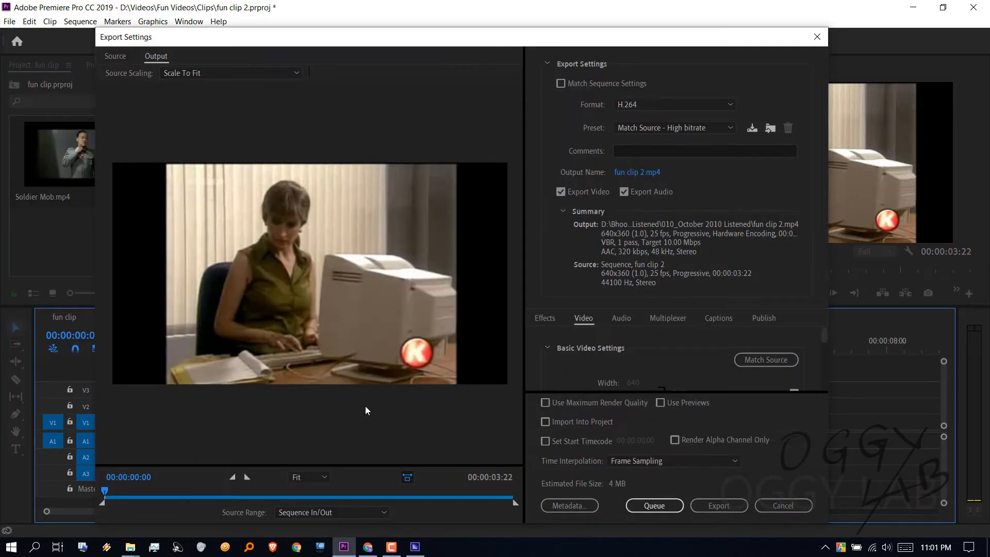
Queue fun clip 2, then export fun clip 3 with the same settings and queue it too.
left_click(654, 506)
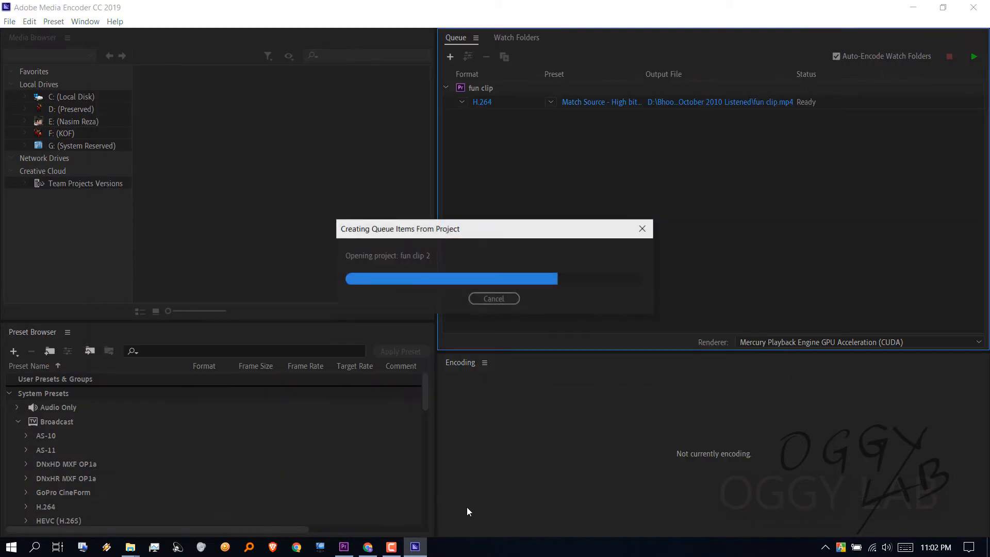
left_click(344, 547)
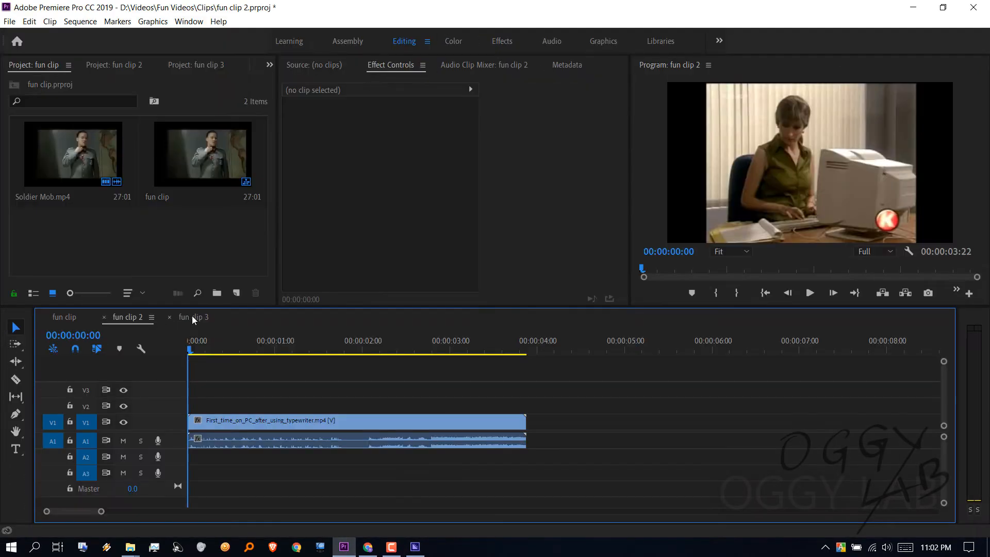
left_click(9, 21)
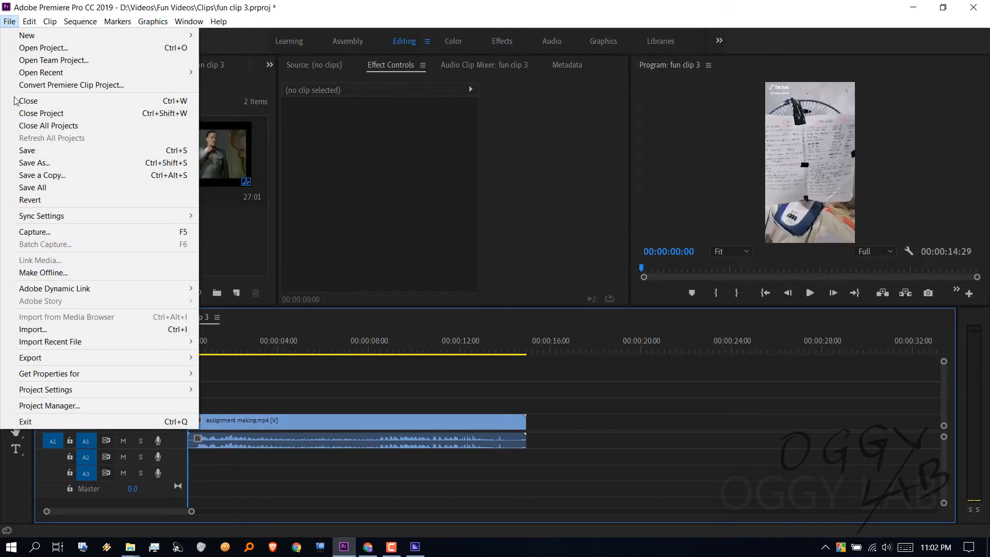
left_click(30, 357)
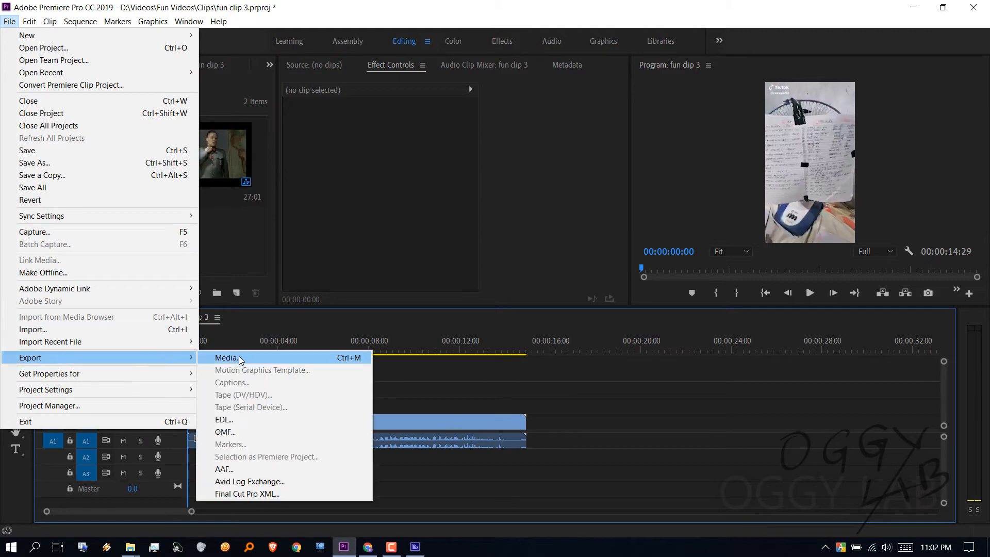
left_click(226, 358)
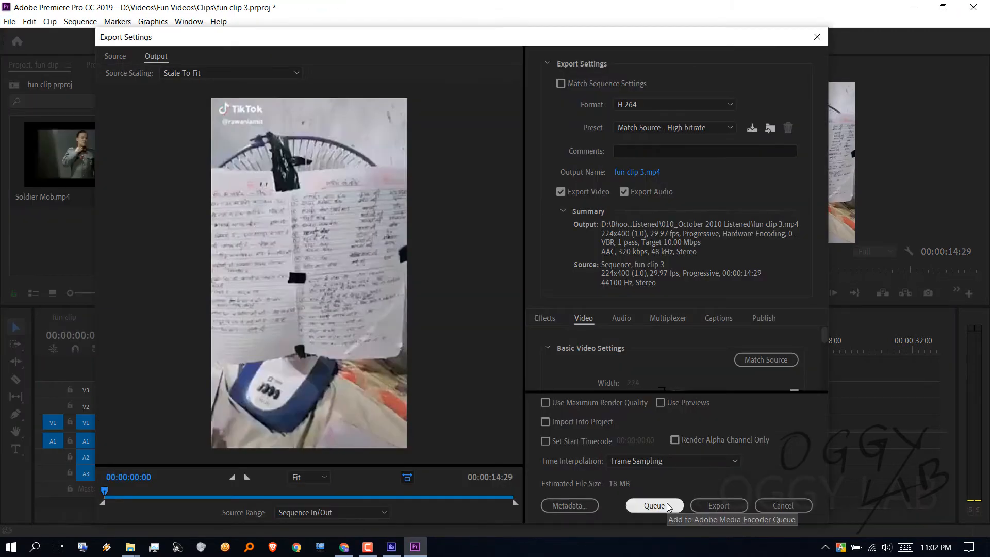
left_click(653, 505)
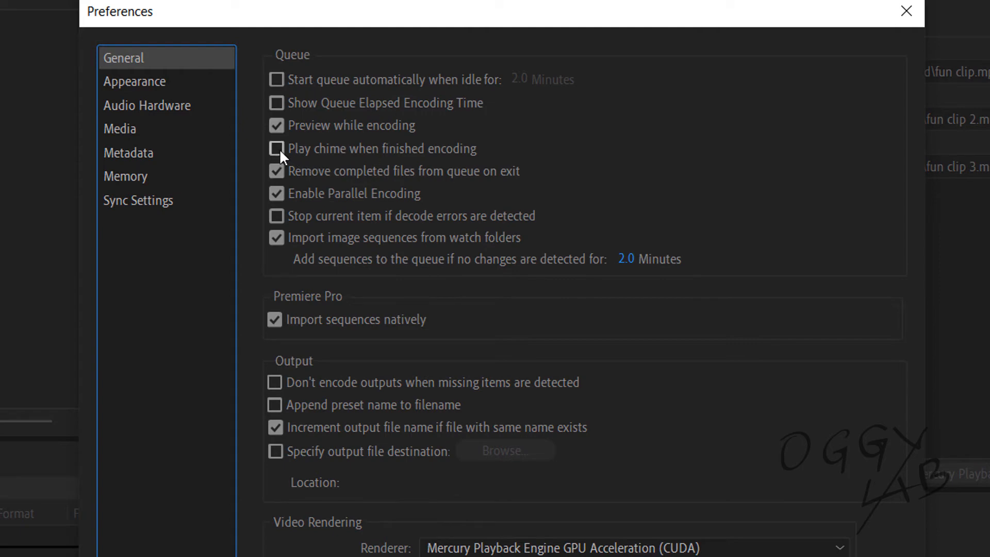
mouse_move(280, 154)
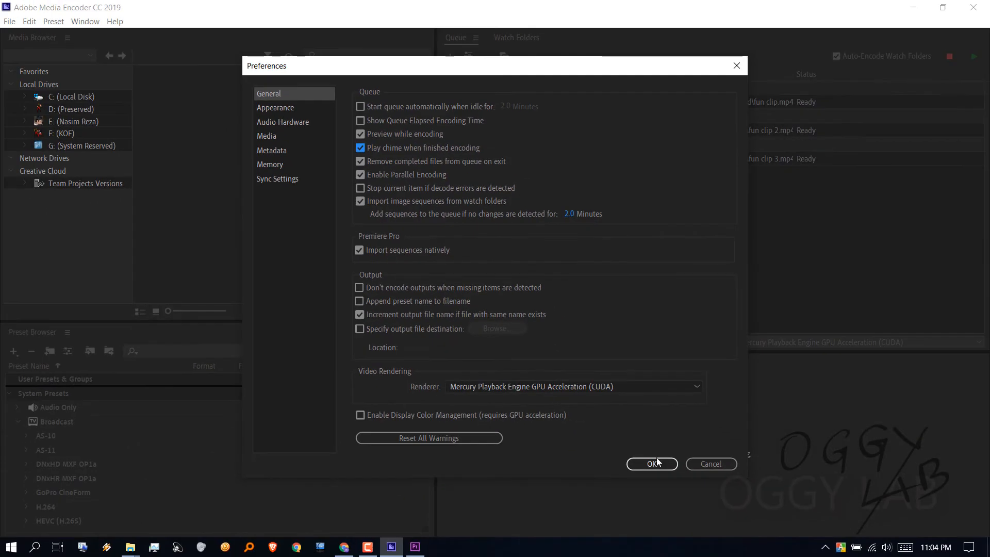
Confirm 'Play chime when finished encoding' in Media Encoder's General preferences.
left_click(651, 464)
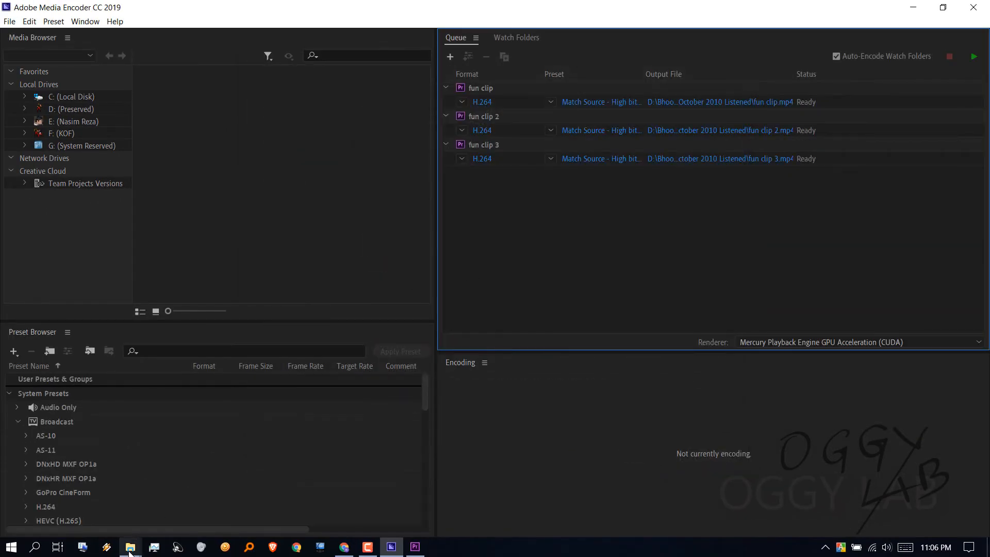
Launch meautosd.exe from the Downloads Programs folder in File Explorer.
left_click(130, 546)
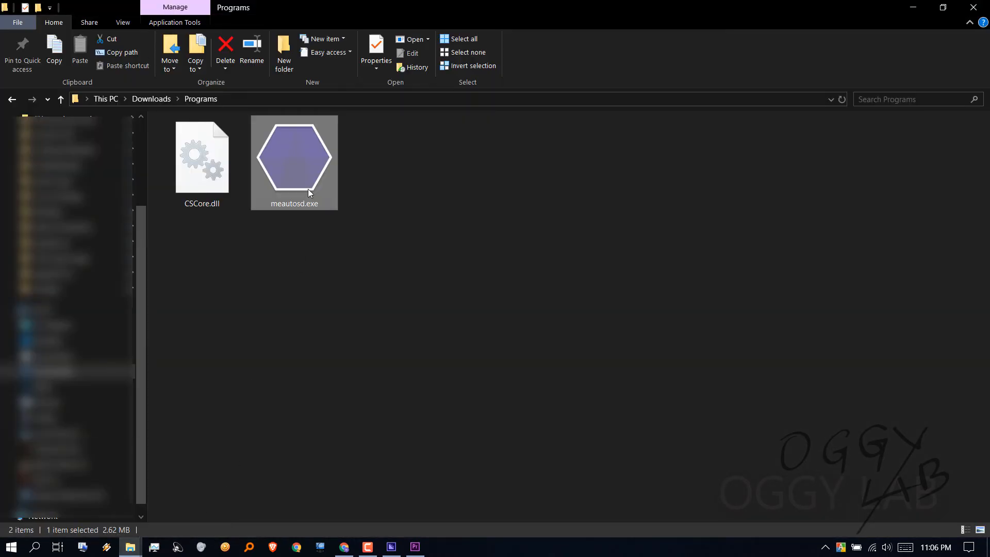
mouse_move(309, 192)
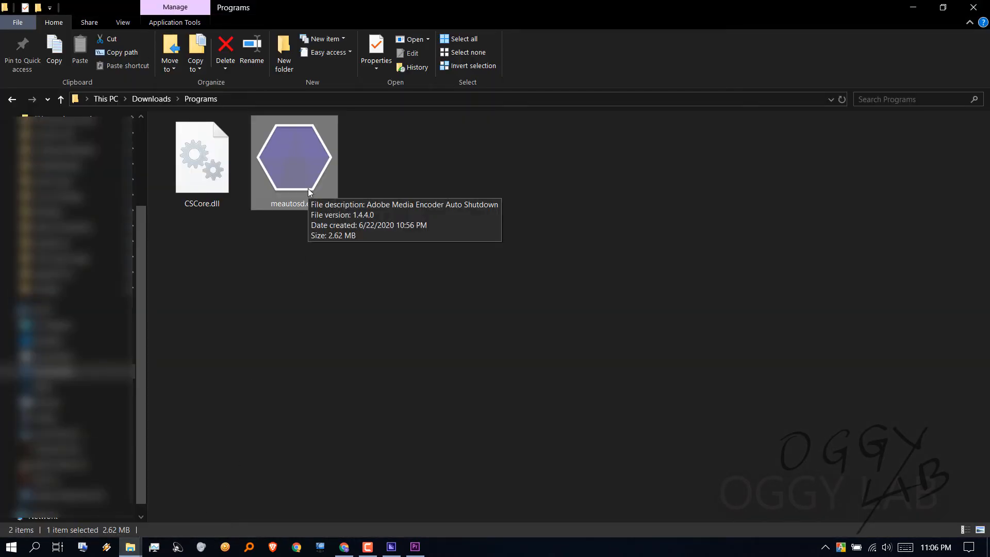
mouse_move(502, 214)
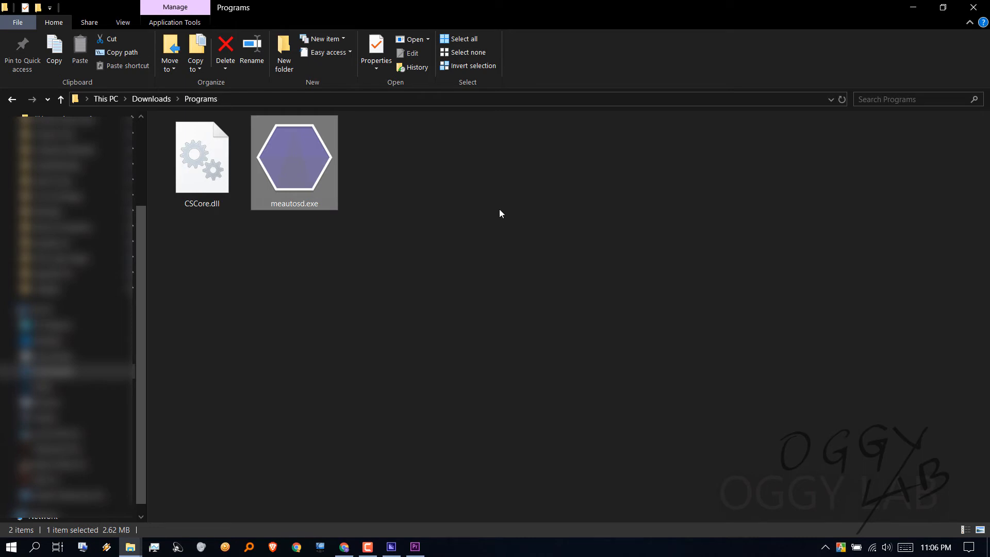
double_click(293, 156)
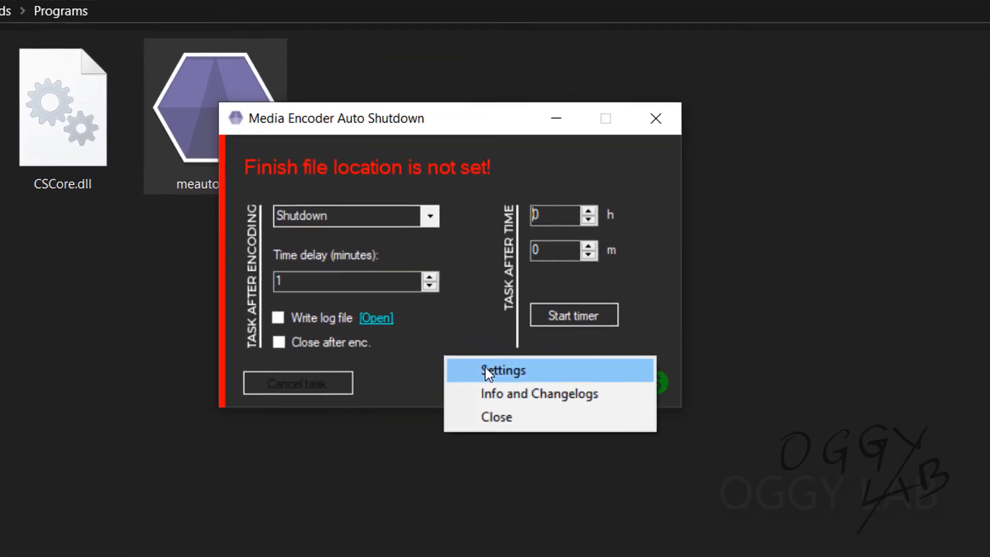
Enable 'Use sound to detect finish' in the Auto Shutdown tool's settings and confirm.
left_click(503, 370)
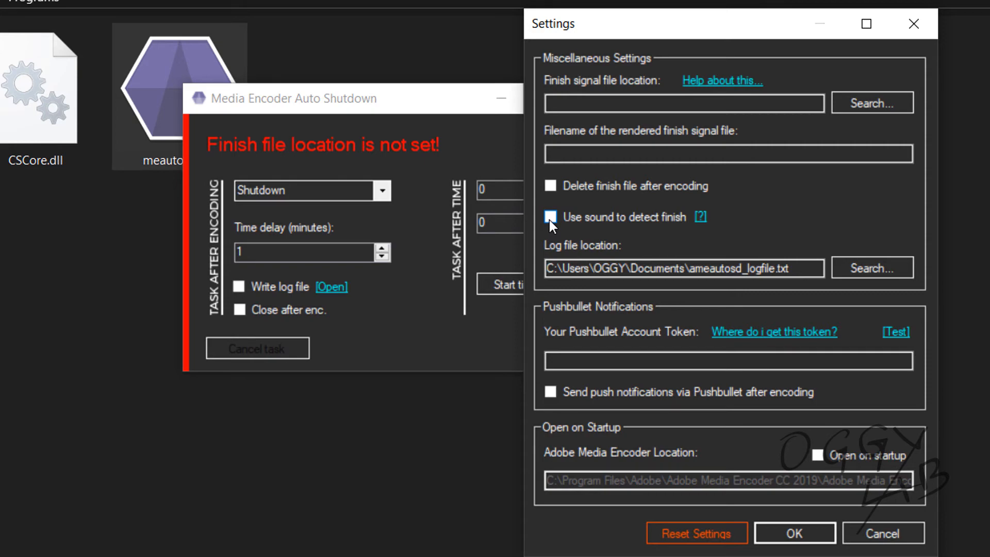
left_click(551, 216)
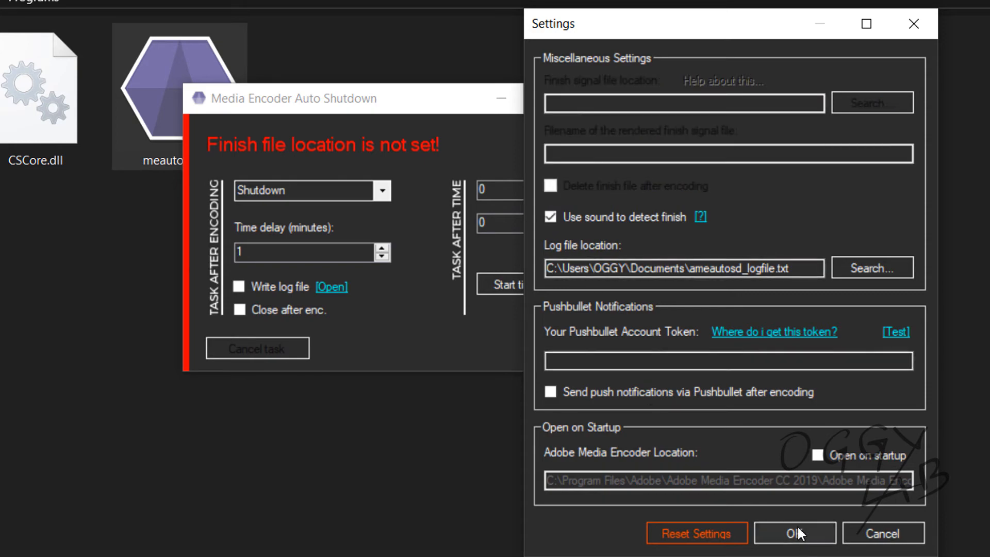
left_click(792, 548)
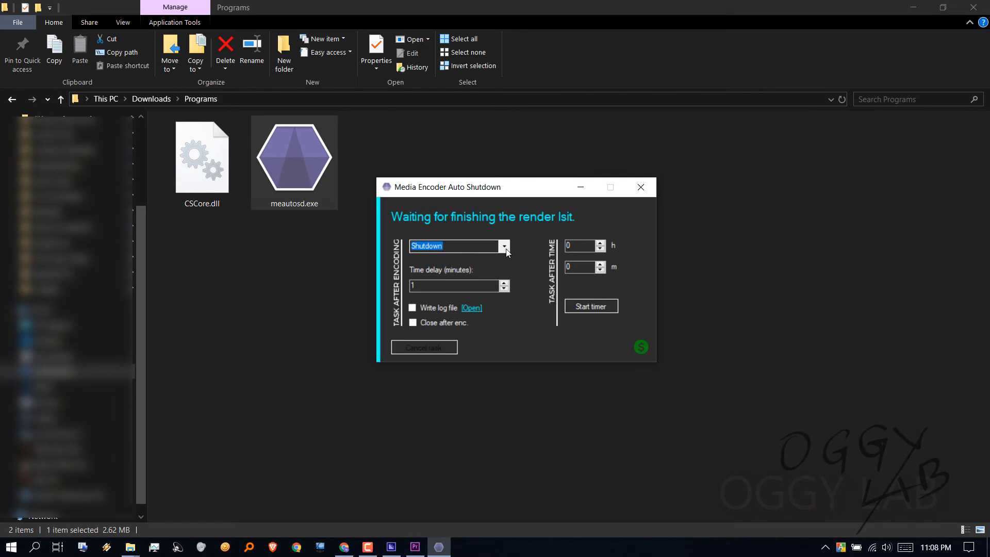
Keep Shutdown as the task after encoding with a 1-minute time delay.
left_click(503, 246)
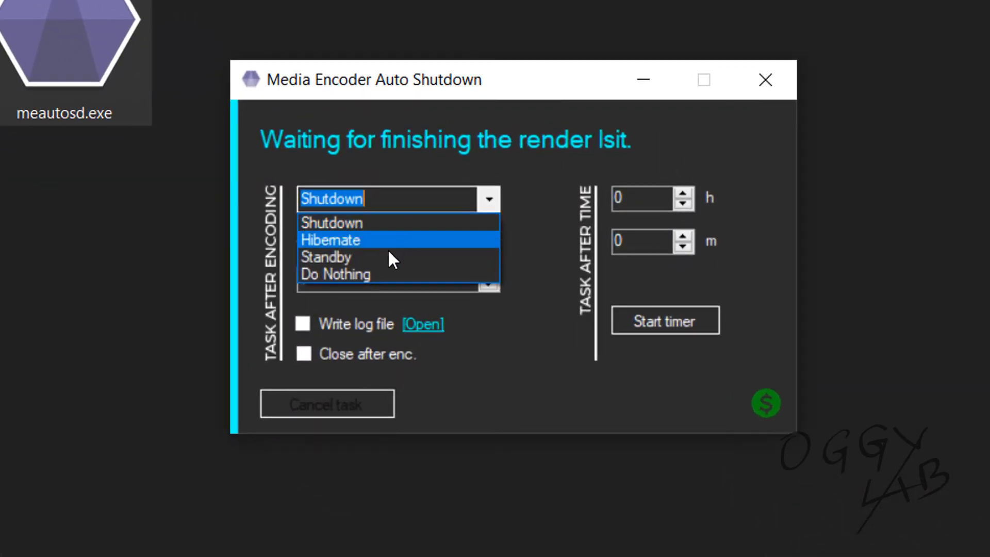
mouse_move(386, 231)
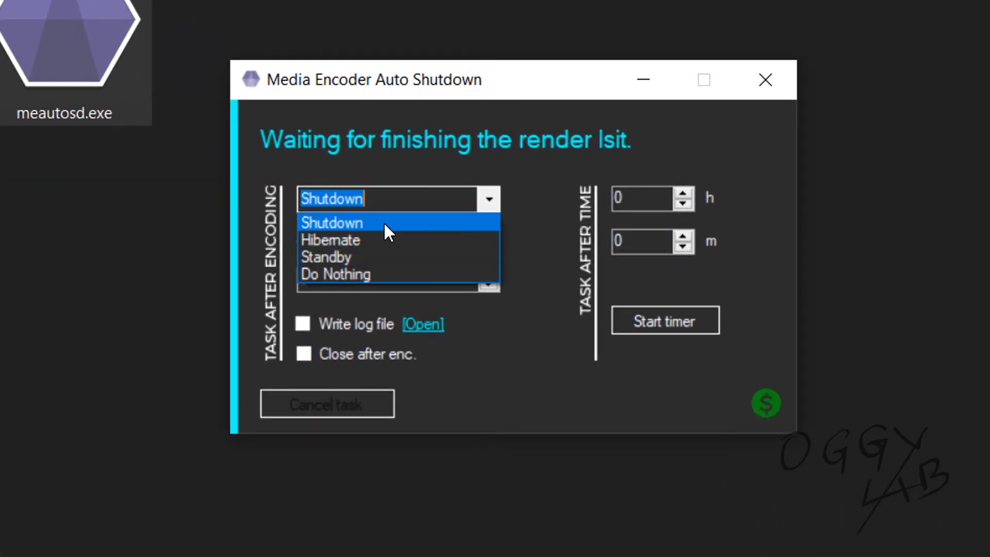
left_click(332, 223)
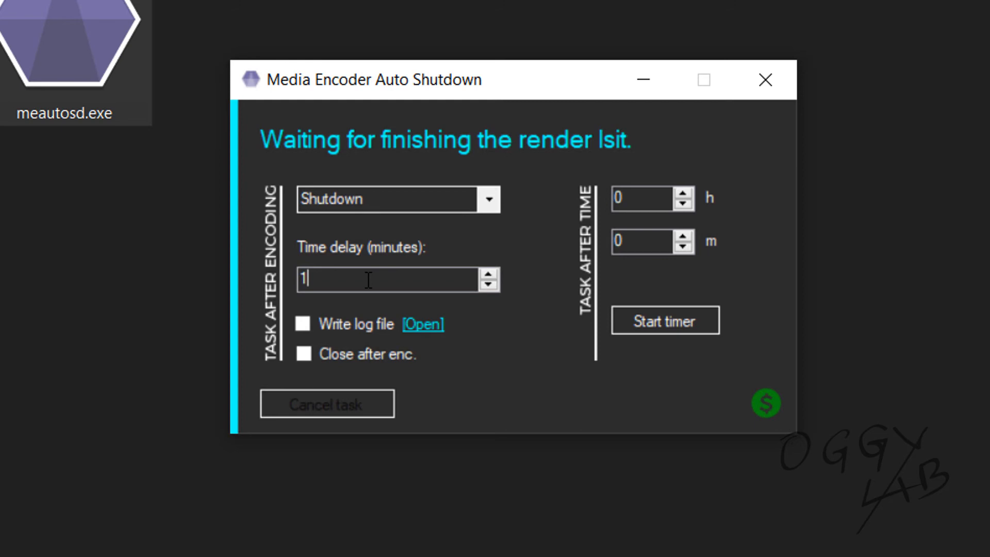
left_click(489, 287)
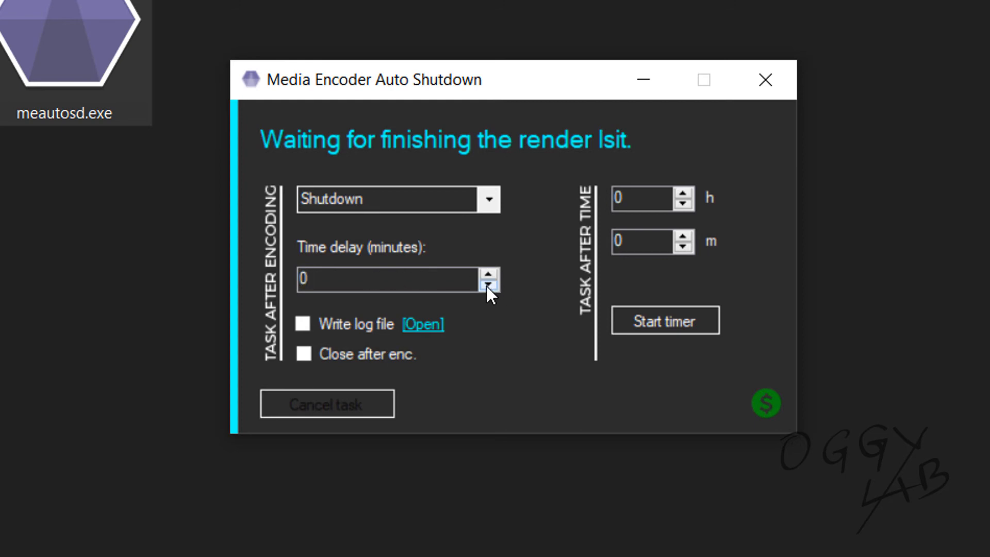
left_click(489, 272)
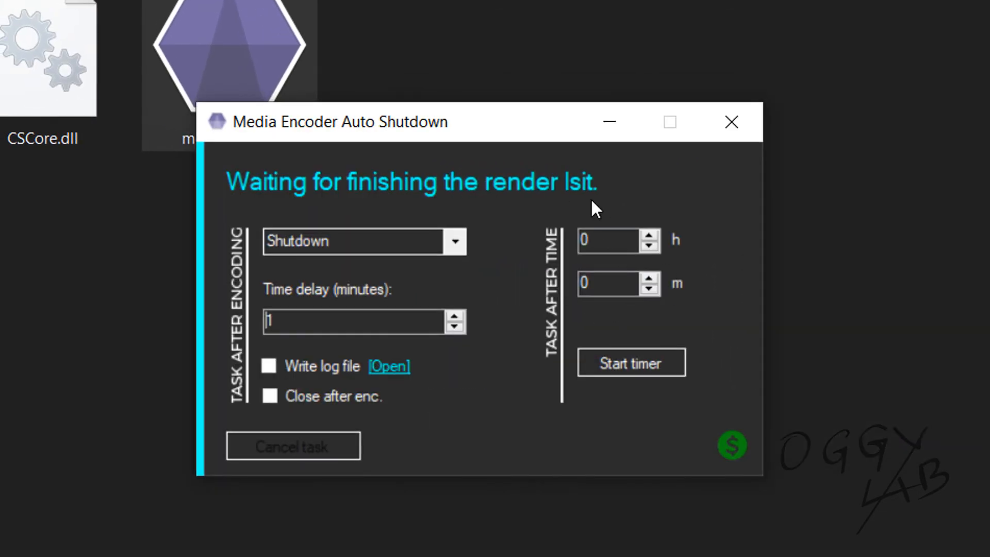
mouse_move(697, 402)
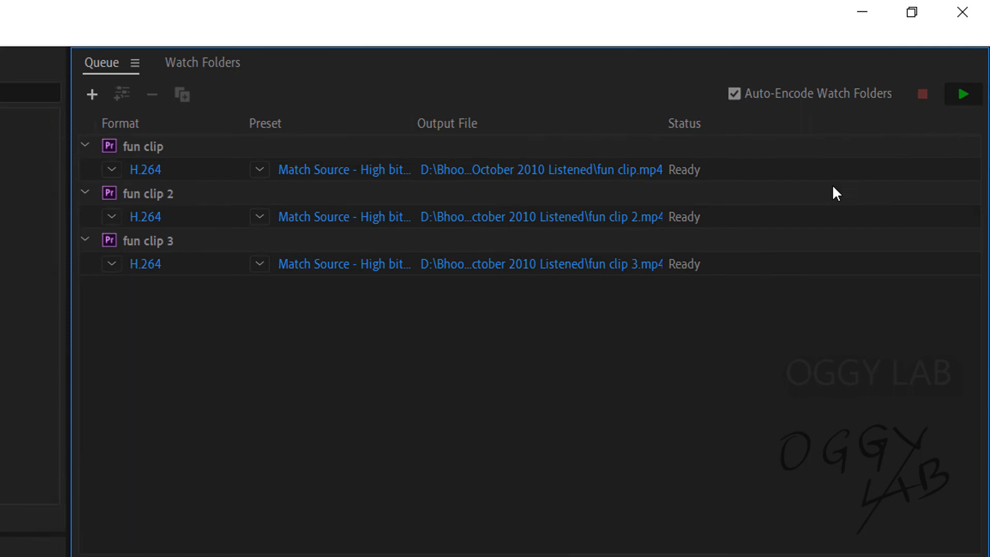
Start the queue so the three clips encode, then dismiss the Windows sign-out warning once rendering finishes.
left_click(965, 93)
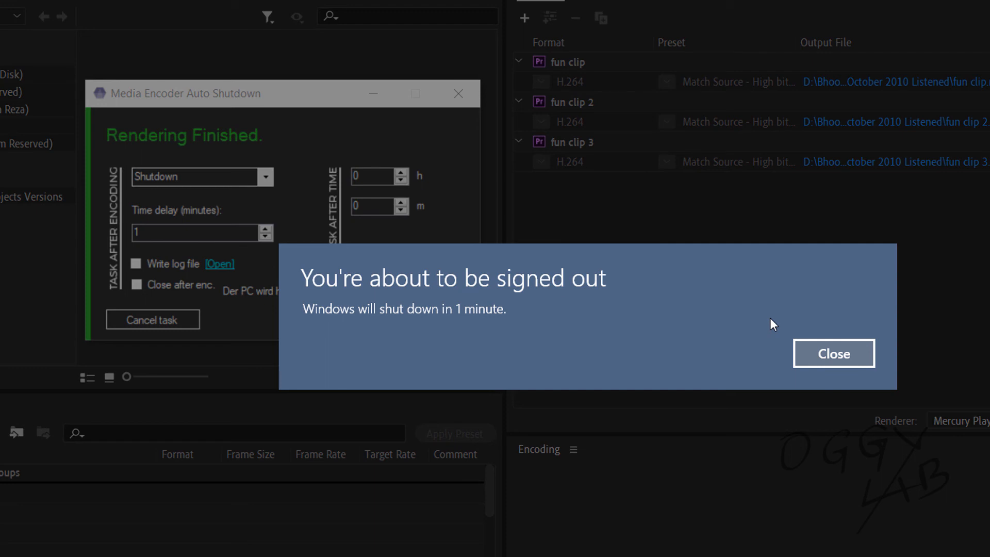
mouse_move(844, 368)
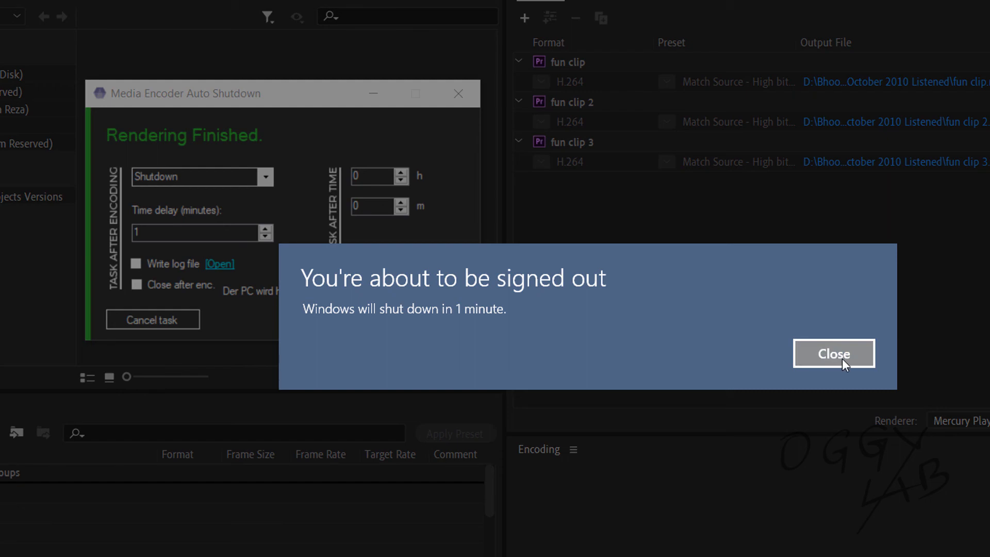
left_click(834, 353)
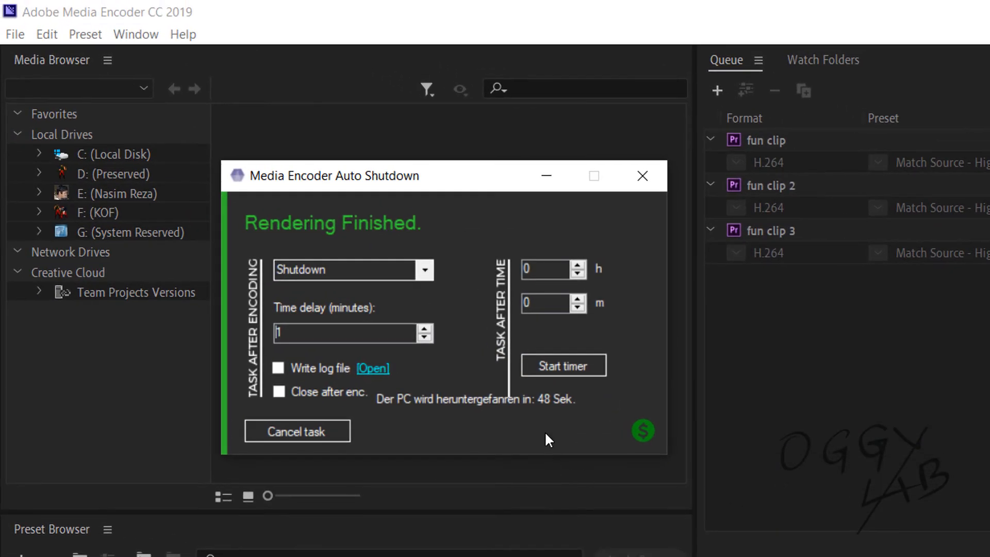
mouse_move(551, 421)
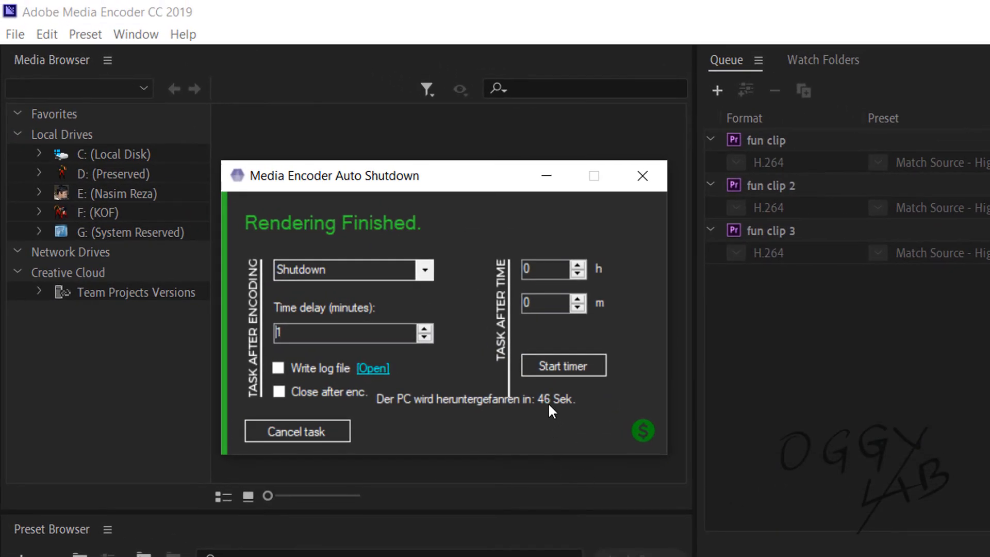